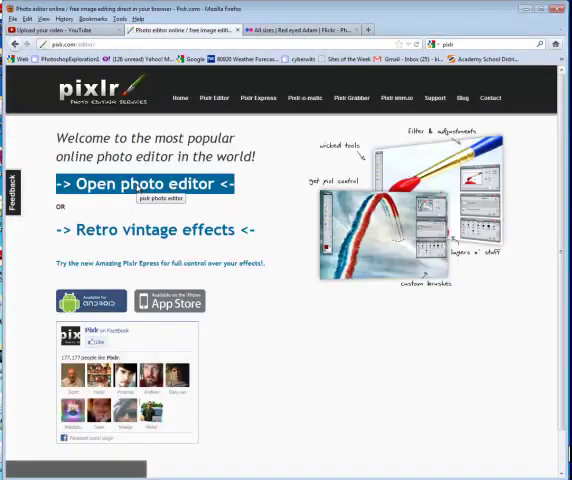
Open the portrait photo from the computer's photo folder onto the canvas
{"action": "left_click", "coordinate": [150, 184]}
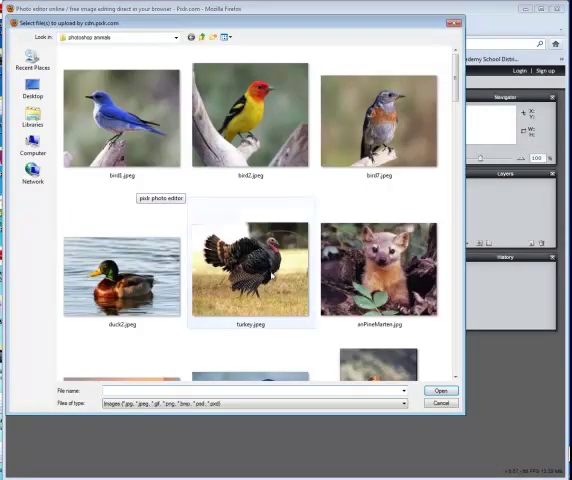
{"action": "scroll", "scroll_direction": "down", "scroll_amount": 3}
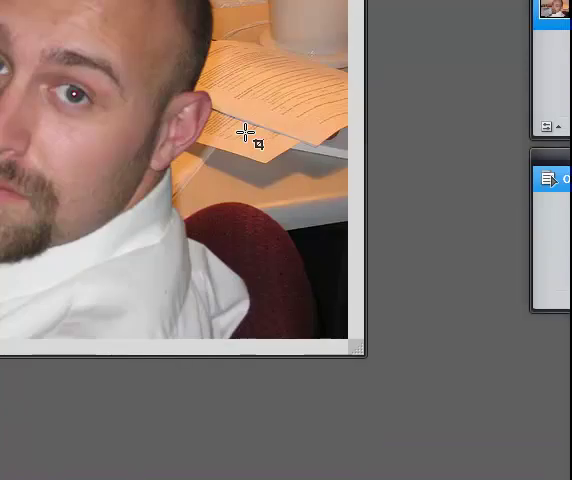
Marquee-select a square over the man's face and crop the image to it
{"action": "left_click_drag", "start_coordinate": [356, 348], "coordinate": [432, 416]}
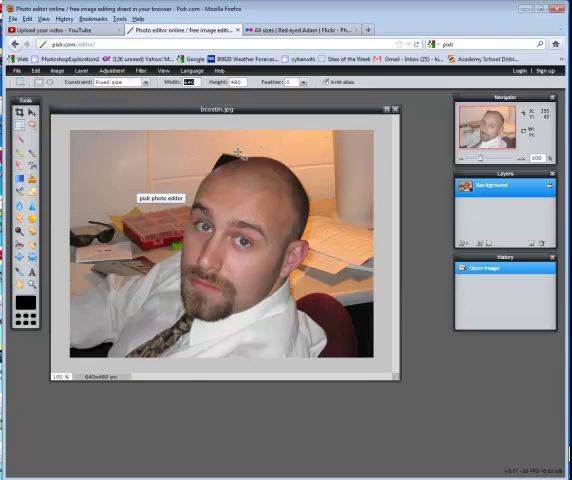
{"action": "mouse_move", "coordinate": [170, 136]}
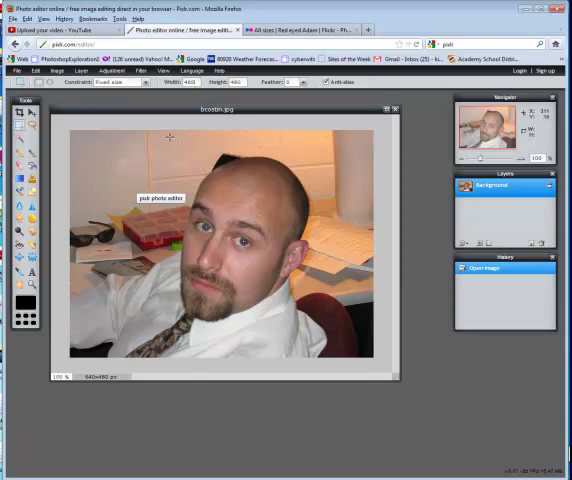
{"action": "left_click_drag", "start_coordinate": [120, 130], "coordinate": [350, 360]}
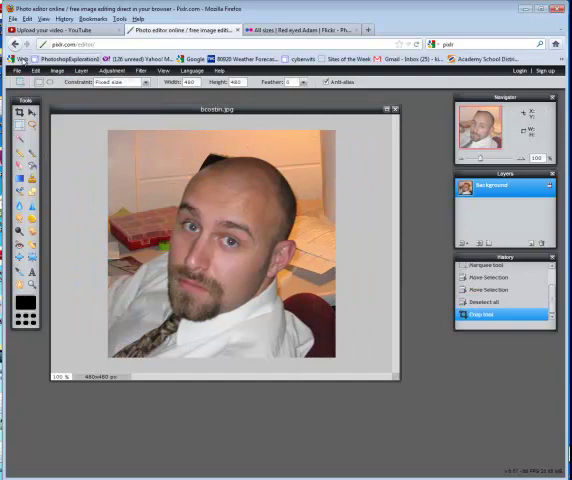
Save the cropped portrait as JPEG redeye1 at quality 99 in the photos folder
{"action": "left_click", "coordinate": [16, 70]}
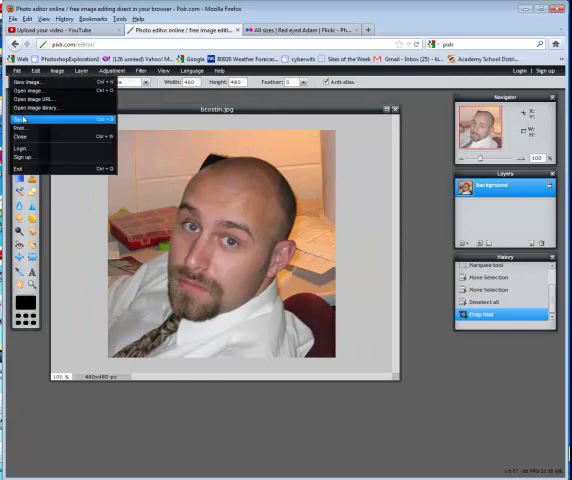
{"action": "left_click", "coordinate": [18, 120]}
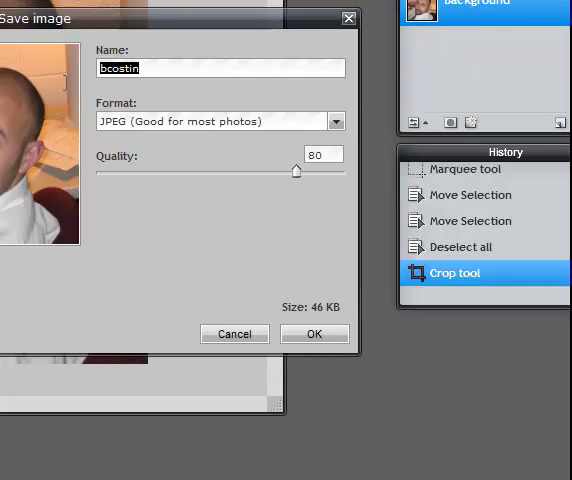
{"action": "type", "text": "redy"}
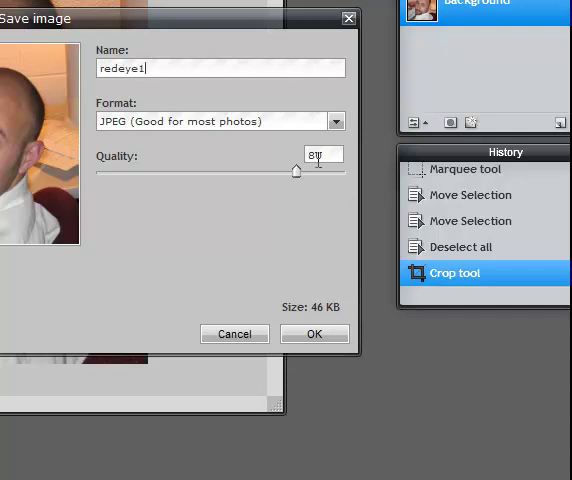
{"action": "left_click_drag", "start_coordinate": [296, 170], "coordinate": [344, 170]}
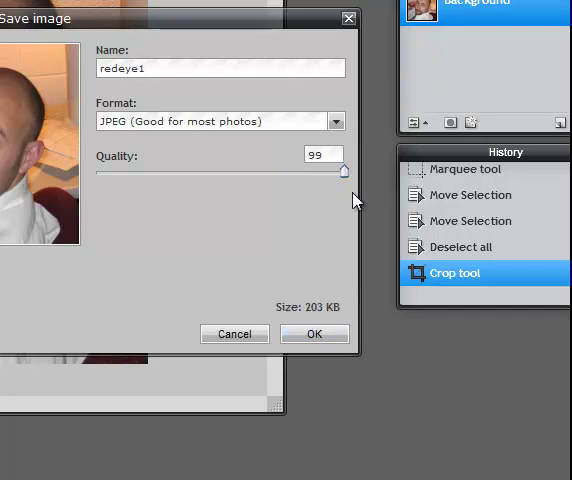
{"action": "left_click", "coordinate": [314, 332]}
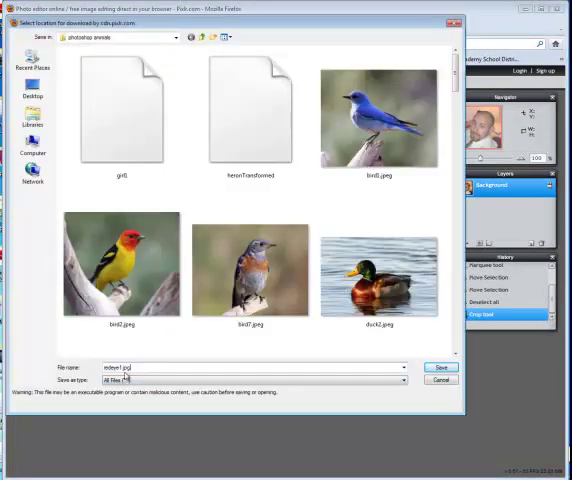
{"action": "left_click", "coordinate": [440, 368]}
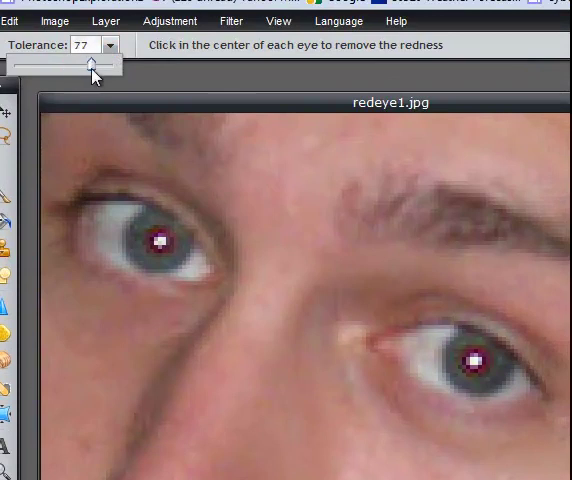
Apply Red eye reduction to the left and right pupils so both turn dark
{"action": "left_click", "coordinate": [160, 244]}
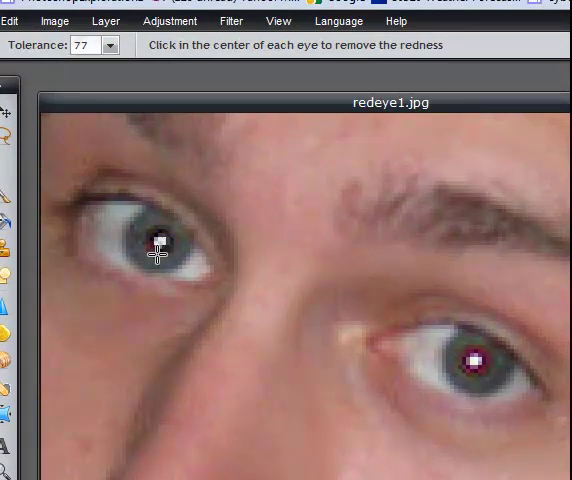
{"action": "left_click", "coordinate": [156, 244]}
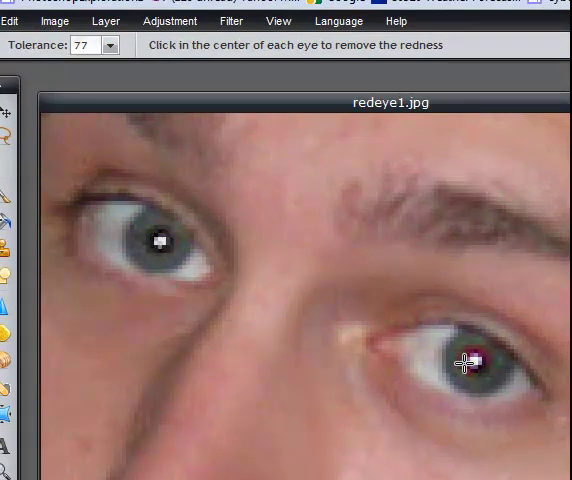
{"action": "left_click", "coordinate": [464, 362]}
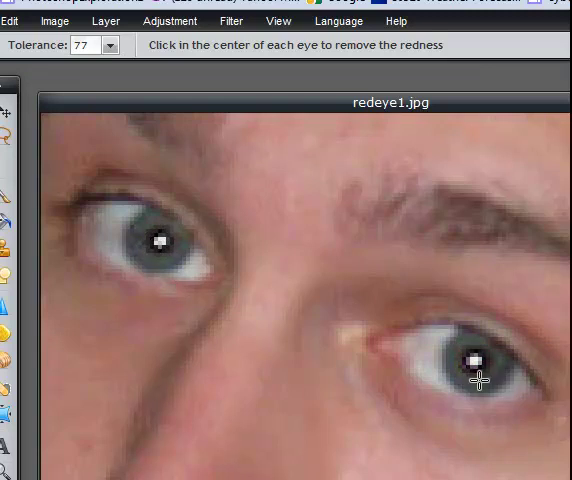
{"action": "mouse_move", "coordinate": [70, 392]}
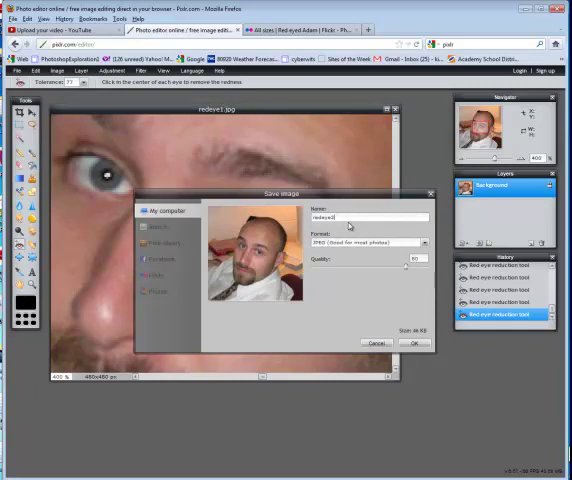
Save the corrected portrait as redeye2 in the photos folder and view it at actual pixels
{"action": "left_click", "coordinate": [416, 344]}
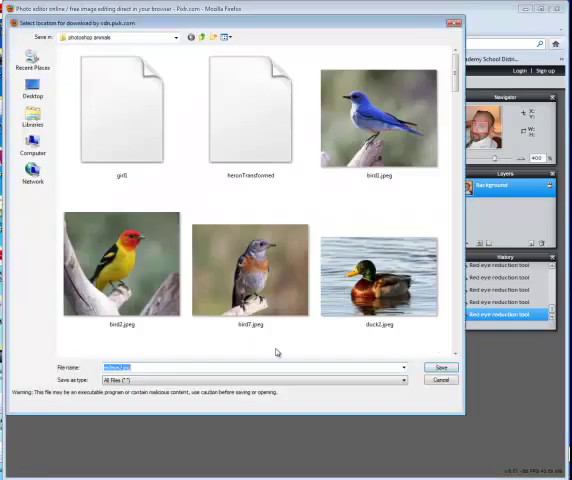
{"action": "mouse_move", "coordinate": [456, 396]}
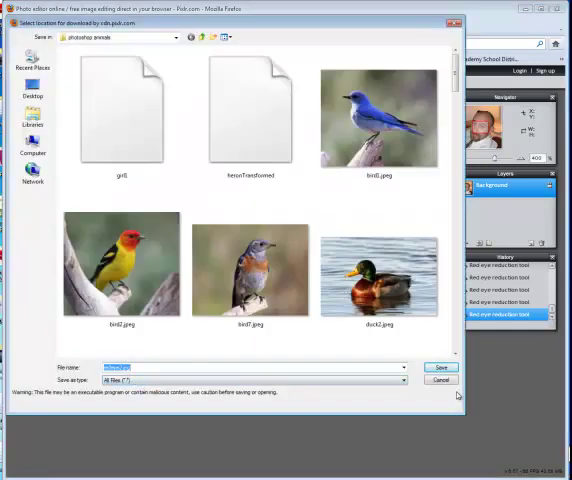
{"action": "left_click", "coordinate": [440, 368]}
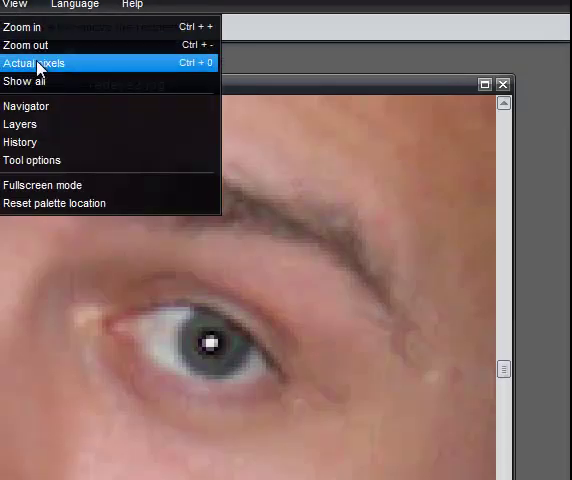
{"action": "left_click", "coordinate": [38, 62]}
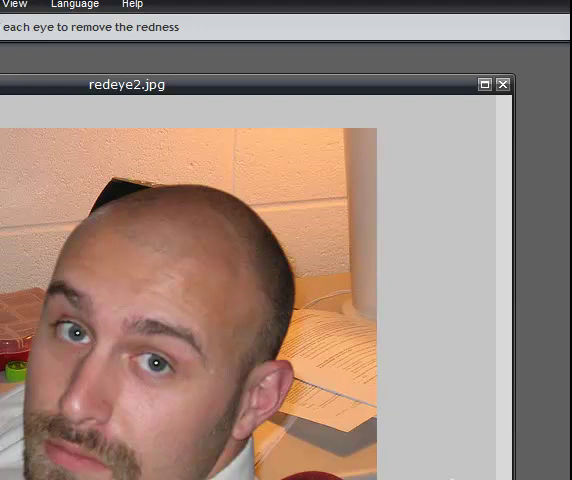